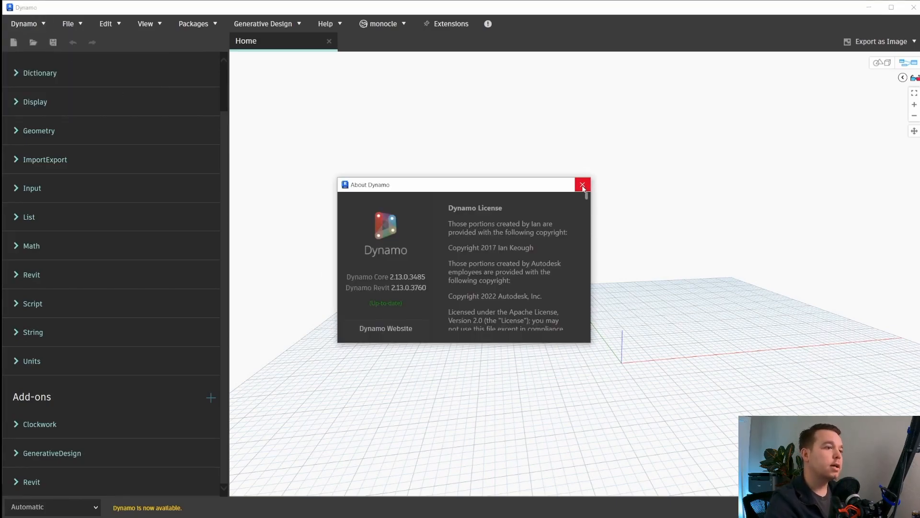
Close the About Dynamo window and delete the stray Code Block node from the canvas
{"action": "left_click", "coordinate": [582, 184]}
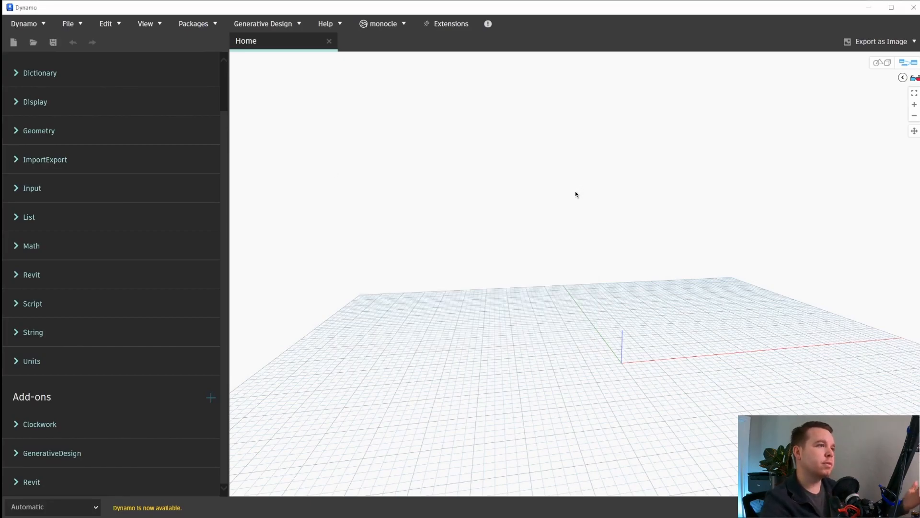
{"action": "mouse_move", "coordinate": [396, 199]}
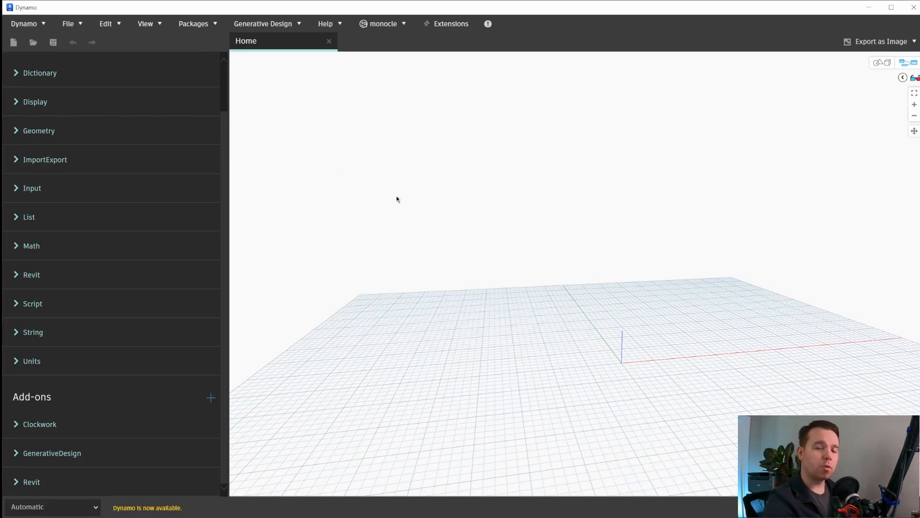
{"action": "right_click", "coordinate": [396, 199]}
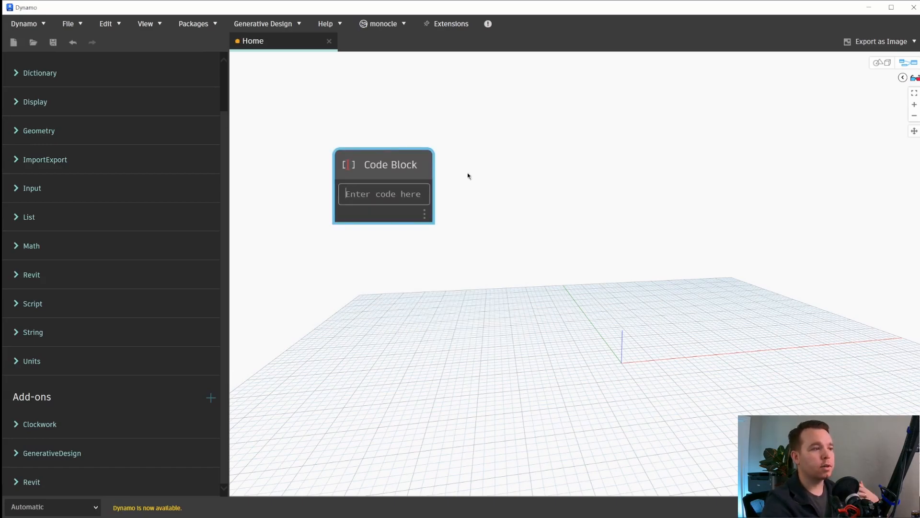
{"action": "right_click", "coordinate": [390, 164]}
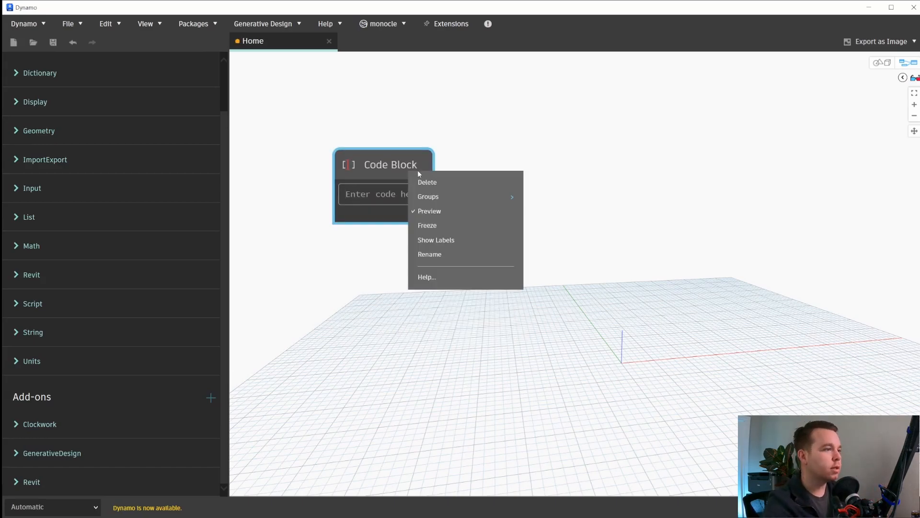
{"action": "left_click", "coordinate": [427, 182]}
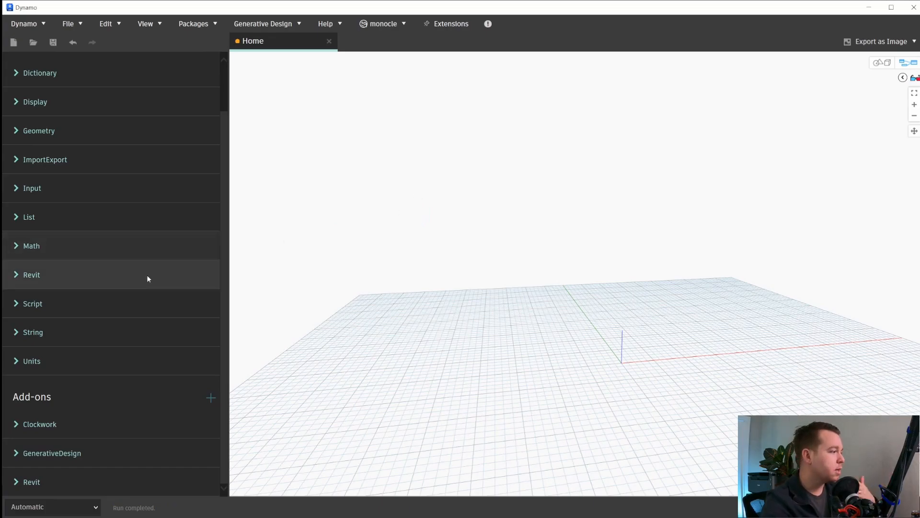
Expand the Revit library category and start searching for 'all elem'
{"action": "left_click", "coordinate": [31, 275]}
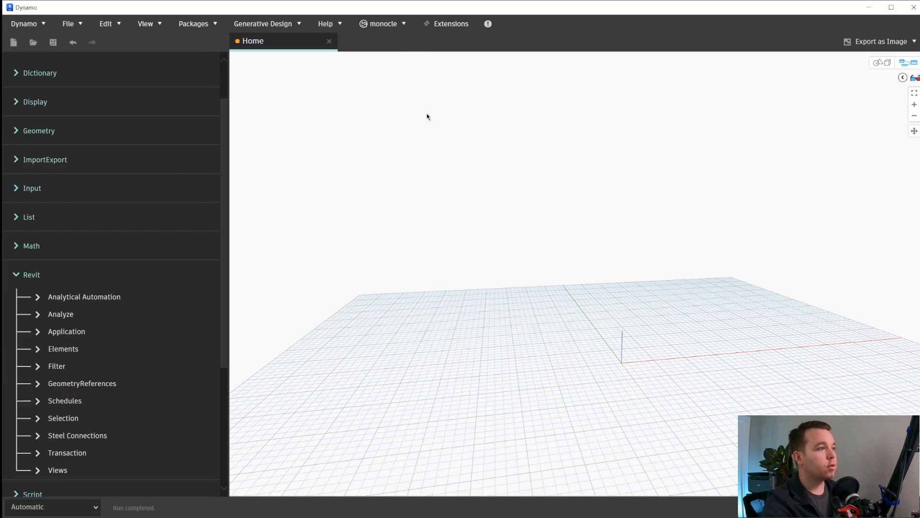
{"action": "mouse_move", "coordinate": [308, 159]}
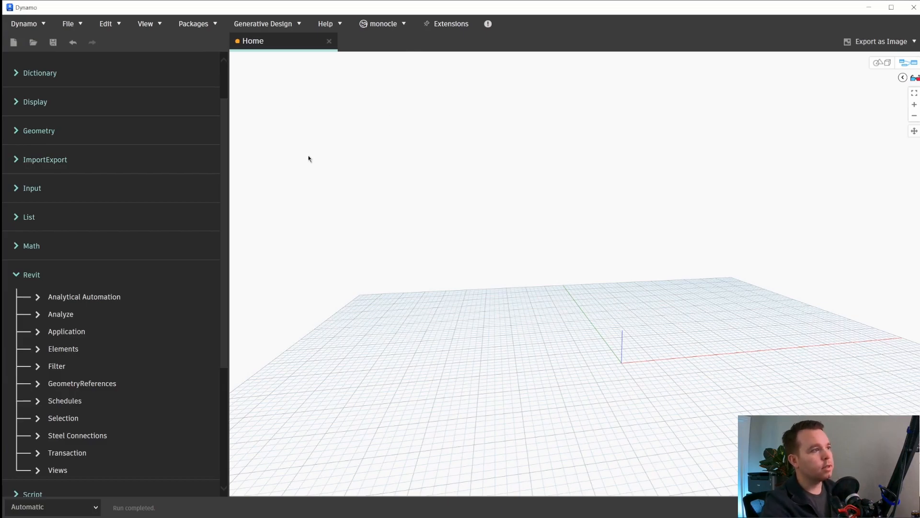
{"action": "mouse_move", "coordinate": [367, 152]}
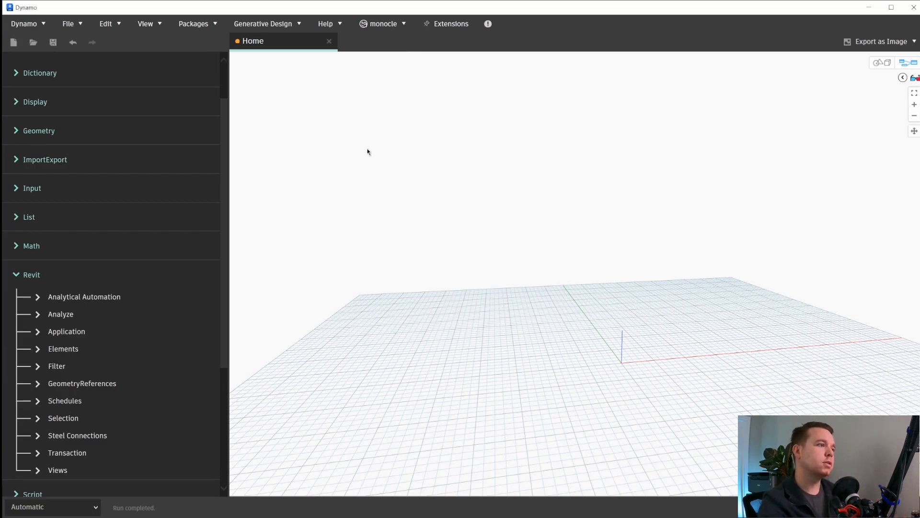
{"action": "mouse_move", "coordinate": [337, 138]}
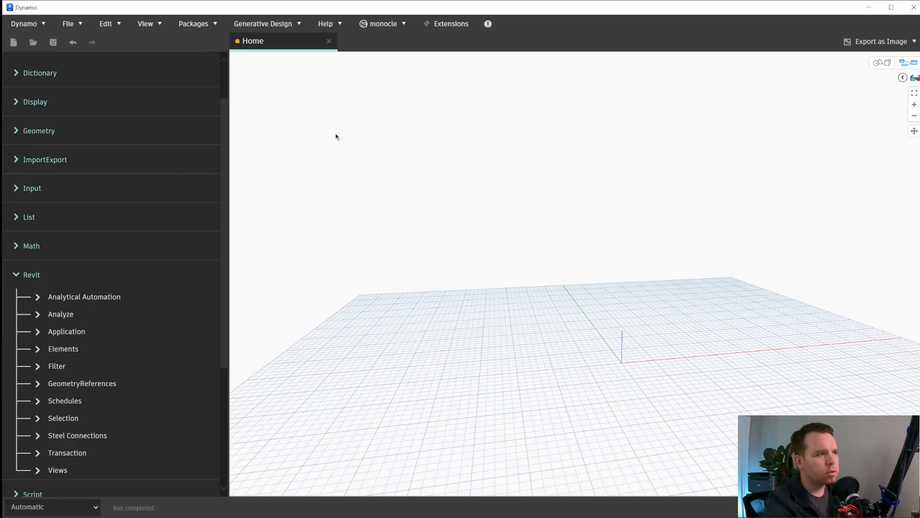
{"action": "mouse_move", "coordinate": [392, 148]}
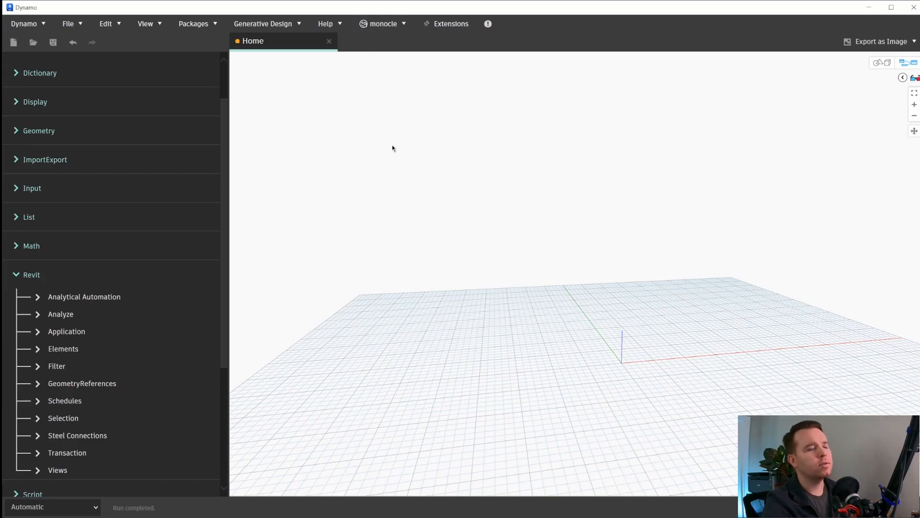
{"action": "type", "text": "all elements of type"}
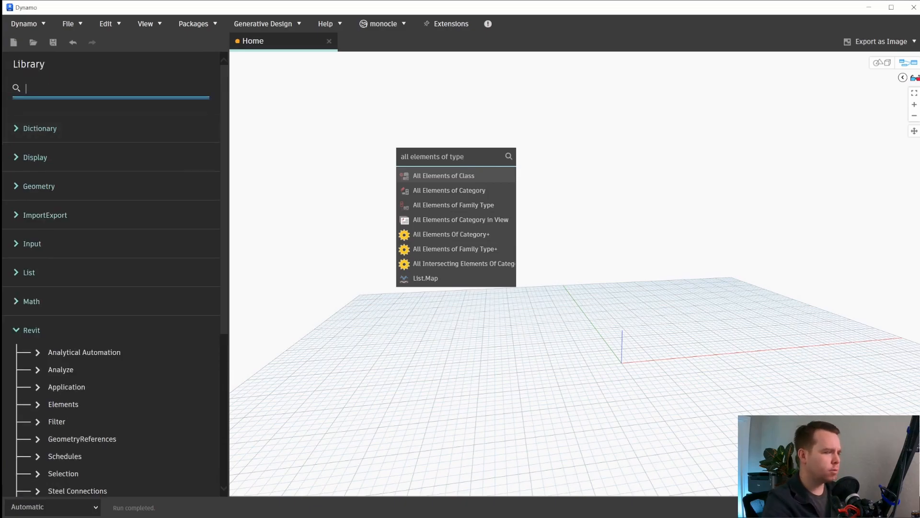
Search 'all elements of type' to place All Elements of Class, then search 'element'
{"action": "type", "text": "all elements of"}
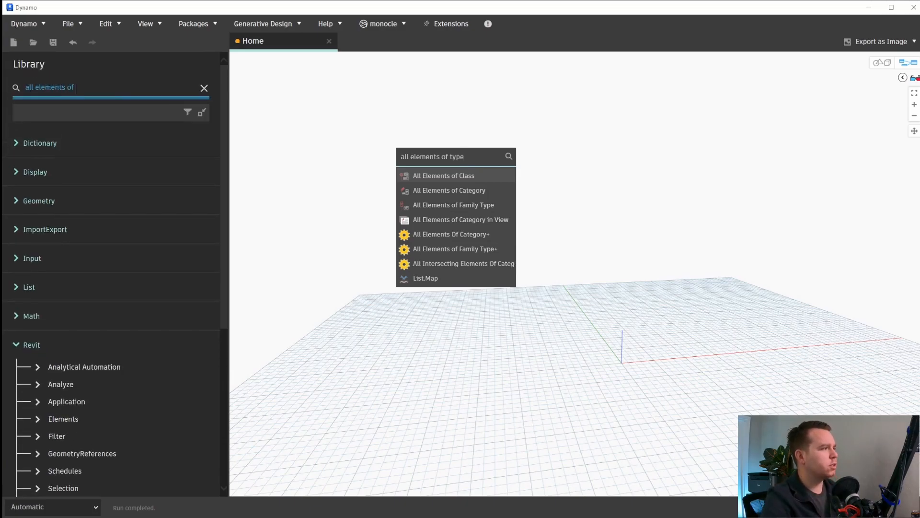
{"action": "type", "text": "type"}
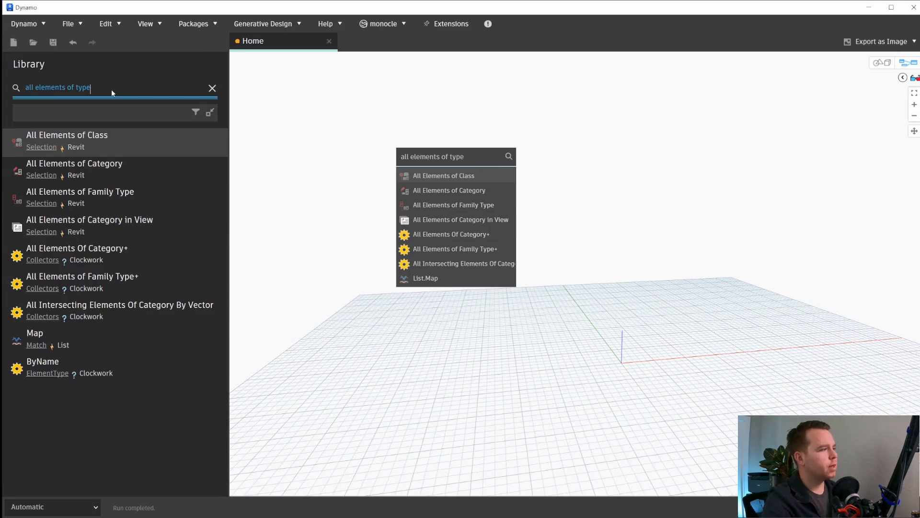
{"action": "mouse_move", "coordinate": [116, 107]}
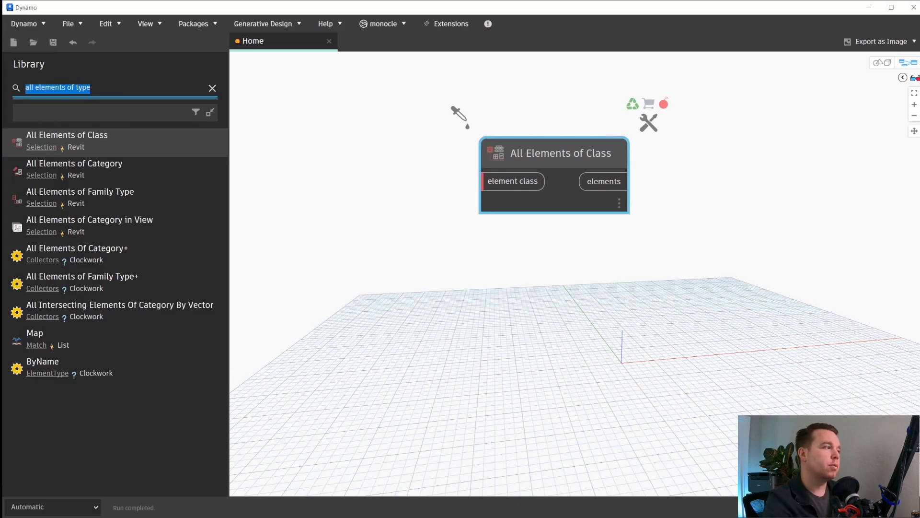
{"action": "type", "text": "element"}
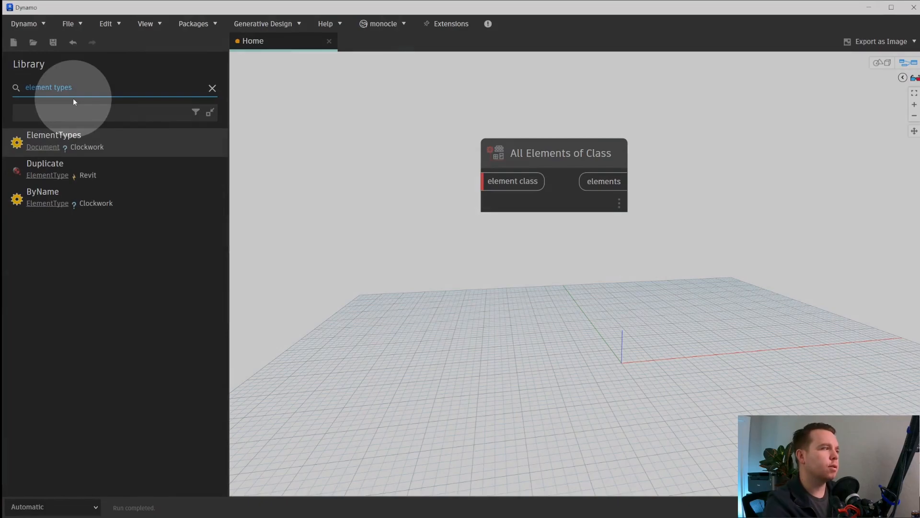
Place an Element Classes node from Revit > Selection beside All Elements of Class
{"action": "left_click", "coordinate": [212, 88]}
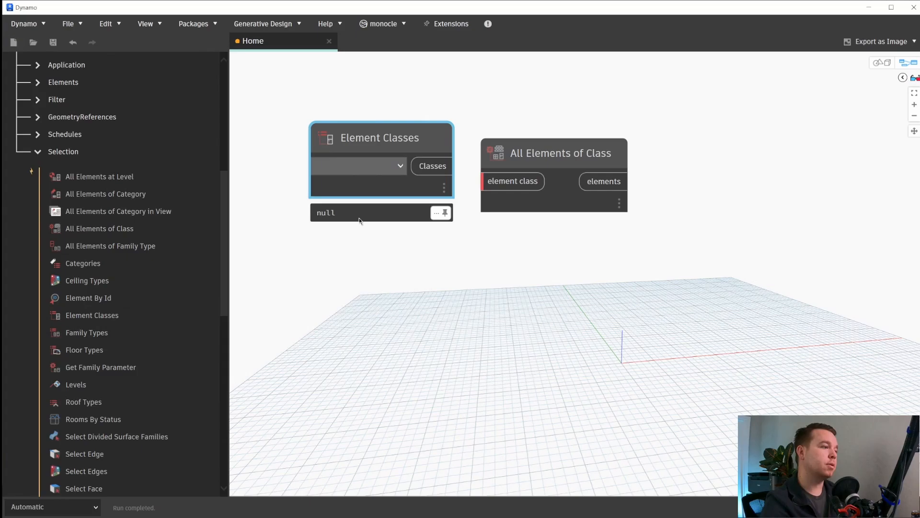
Set Element Classes to WallType and feed it into All Elements of Class, listing 32 wall types
{"action": "left_click", "coordinate": [359, 166]}
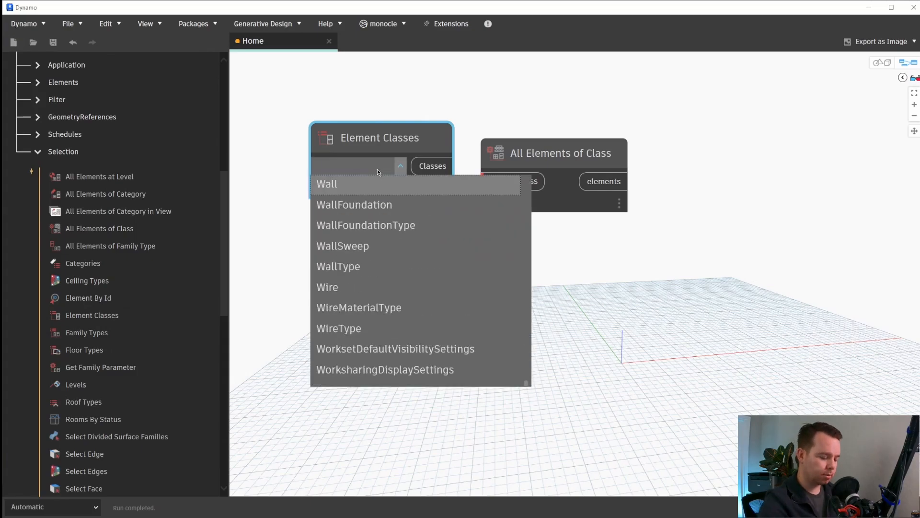
{"action": "left_click", "coordinate": [339, 266]}
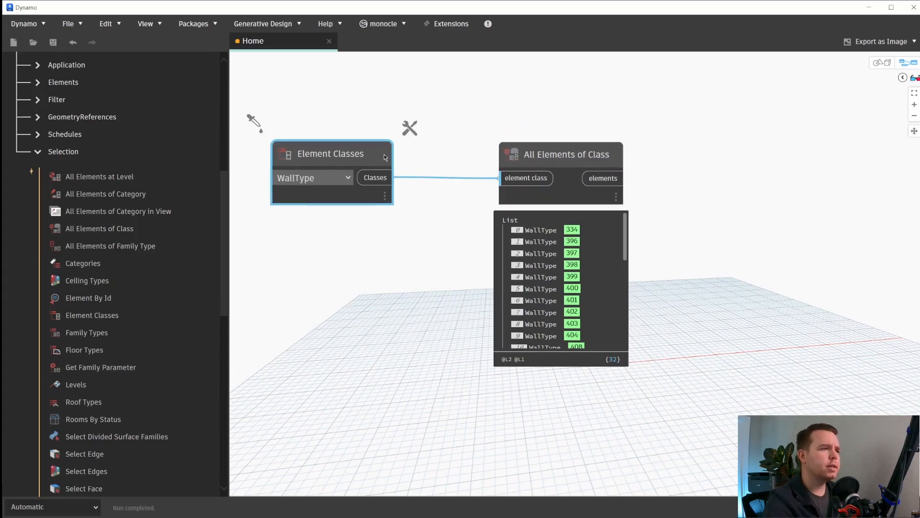
{"action": "mouse_move", "coordinate": [230, 337]}
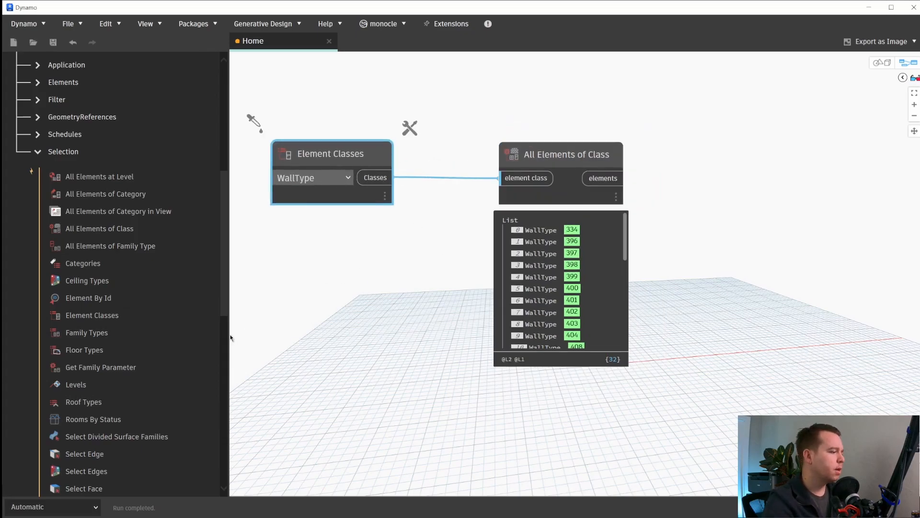
{"action": "mouse_move", "coordinate": [235, 339]}
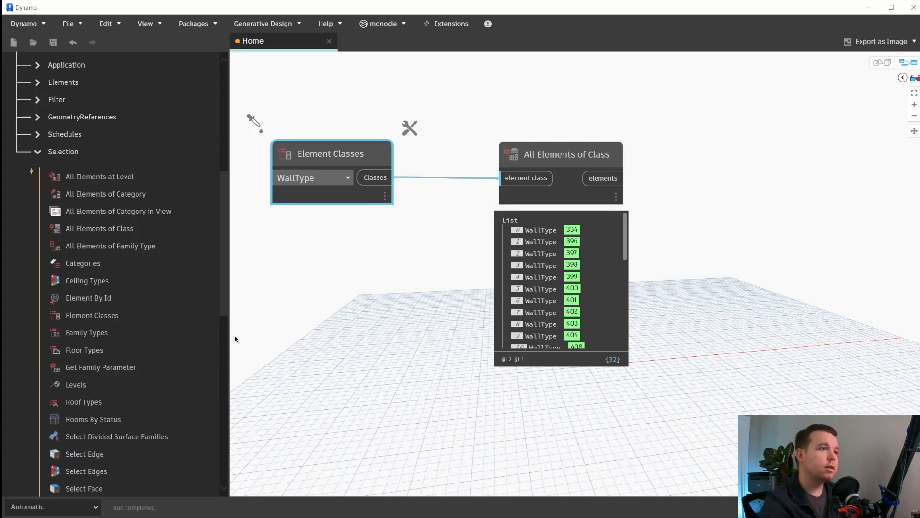
{"action": "mouse_move", "coordinate": [320, 366]}
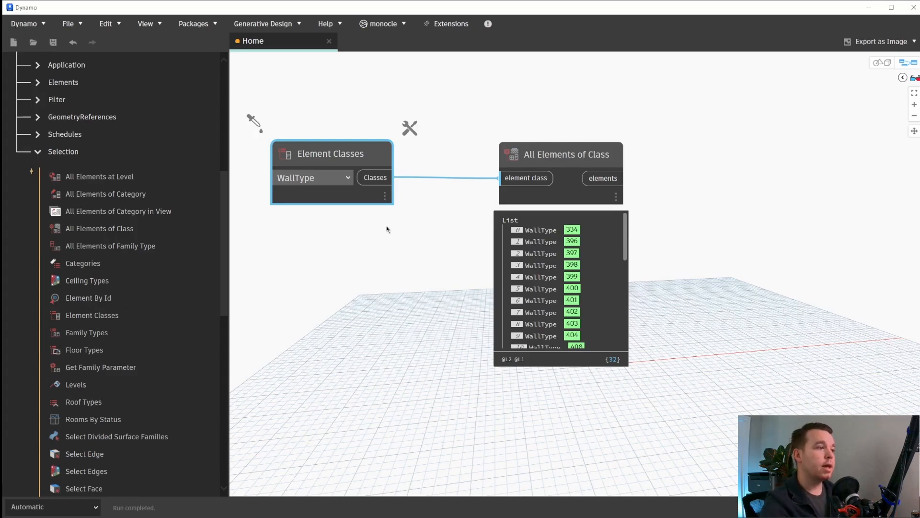
{"action": "mouse_move", "coordinate": [351, 256]}
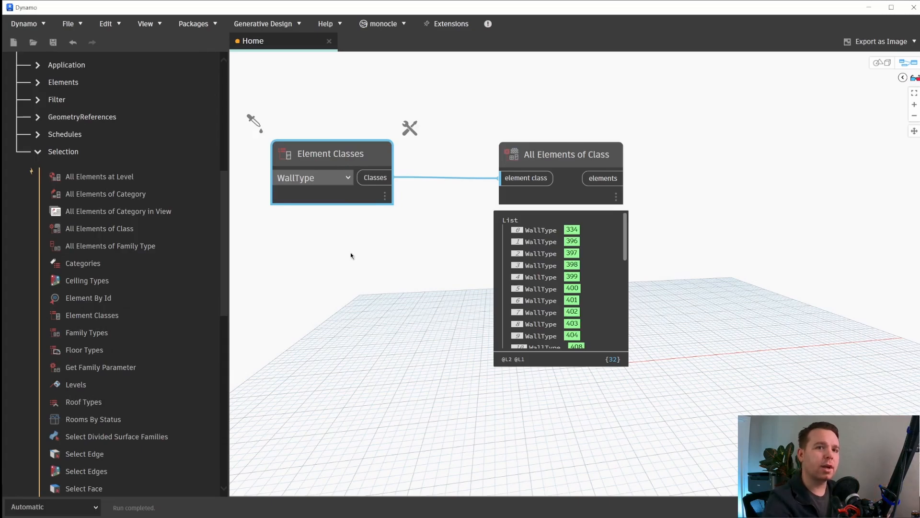
{"action": "mouse_move", "coordinate": [197, 293]}
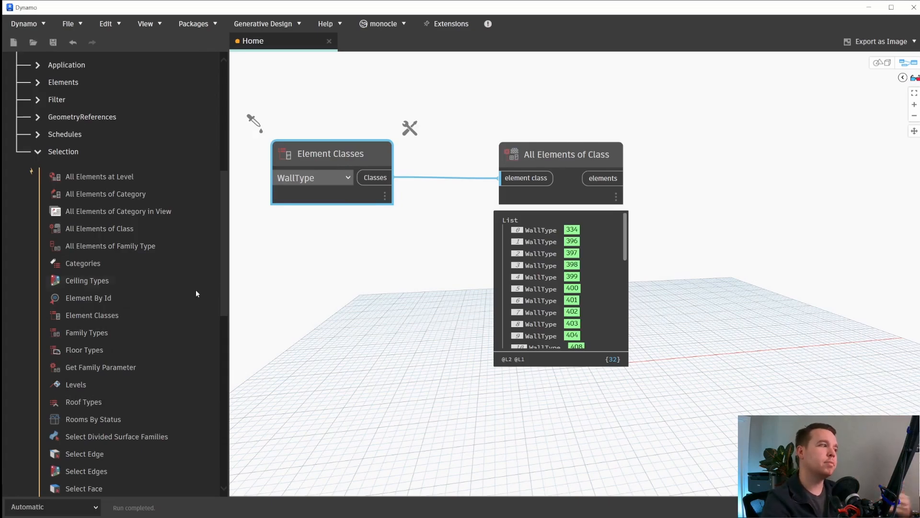
{"action": "mouse_move", "coordinate": [93, 315]}
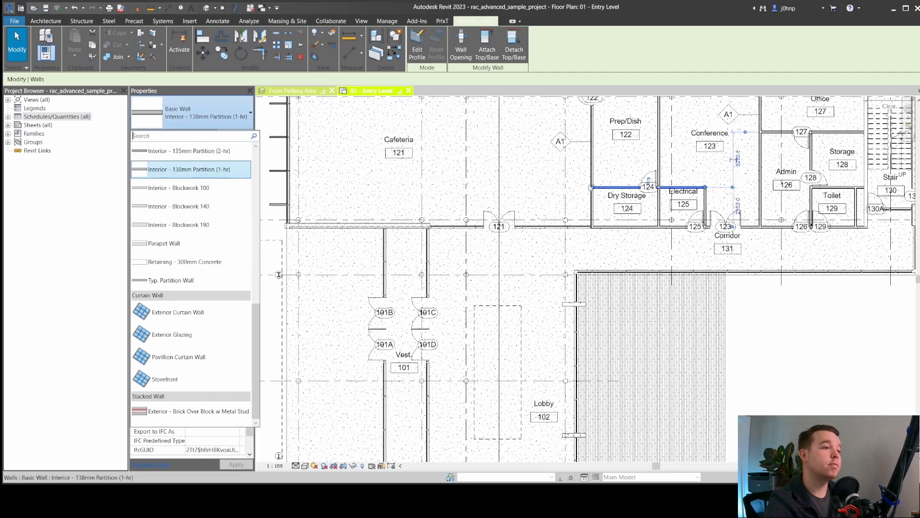
{"action": "left_click", "coordinate": [386, 21]}
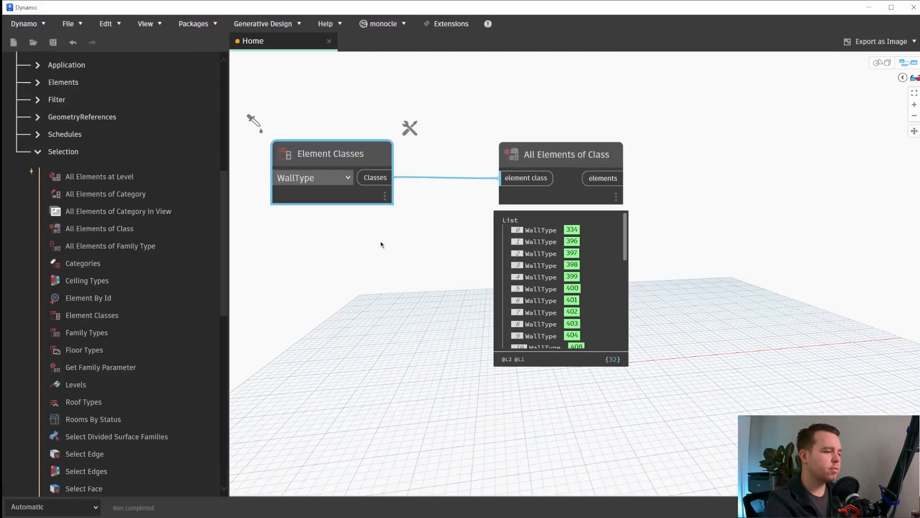
{"action": "mouse_move", "coordinate": [326, 158]}
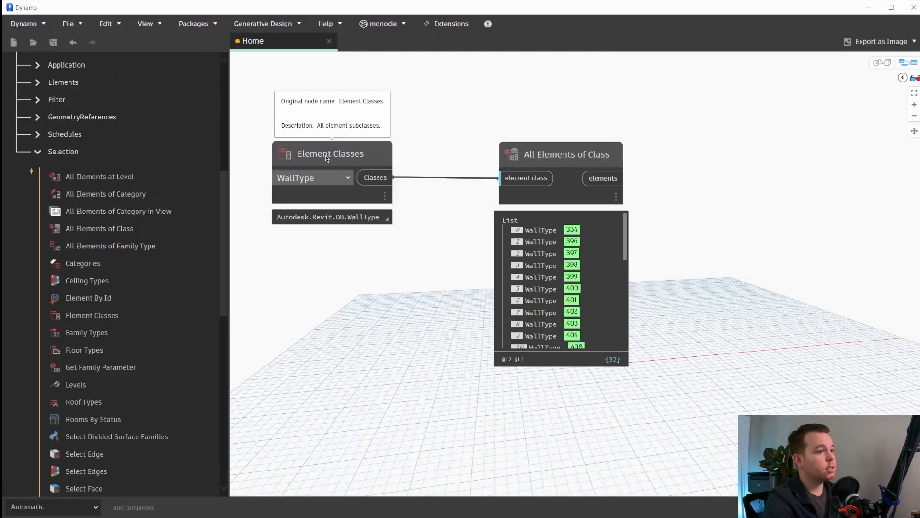
{"action": "left_click", "coordinate": [332, 153]}
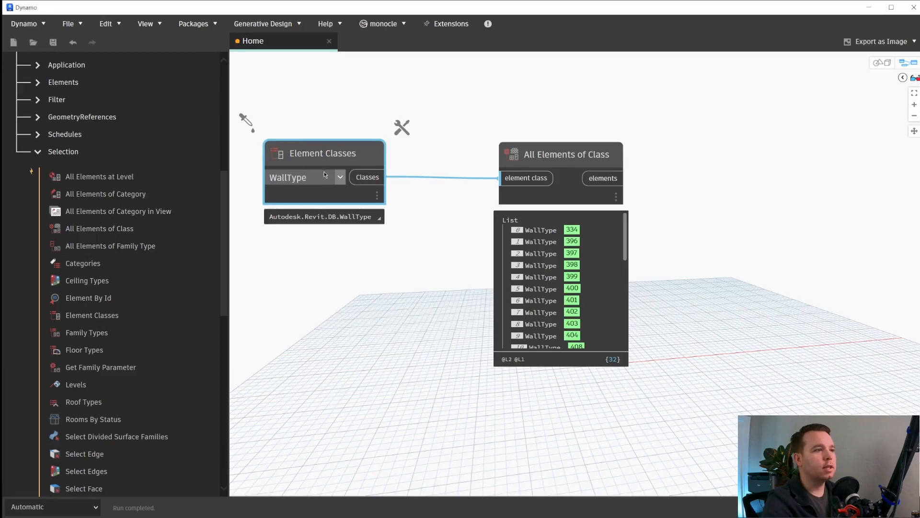
{"action": "left_click", "coordinate": [312, 253]}
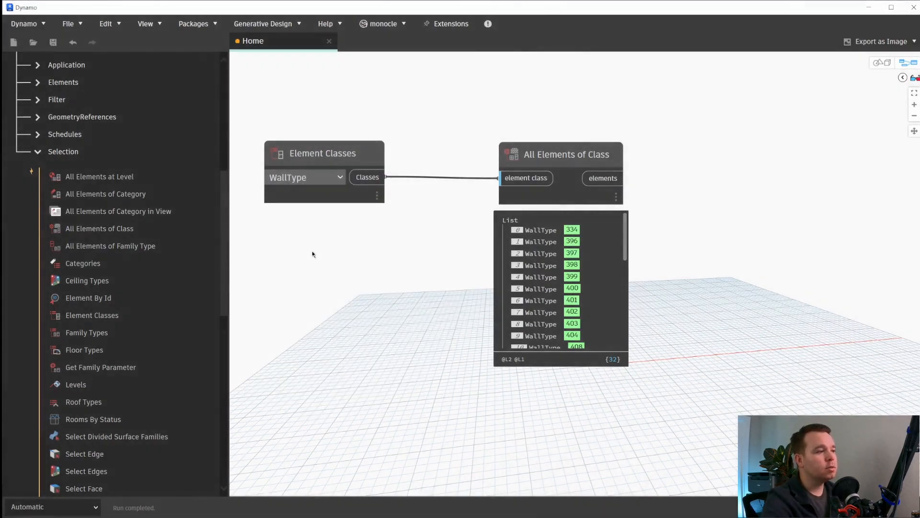
{"action": "mouse_move", "coordinate": [317, 251]}
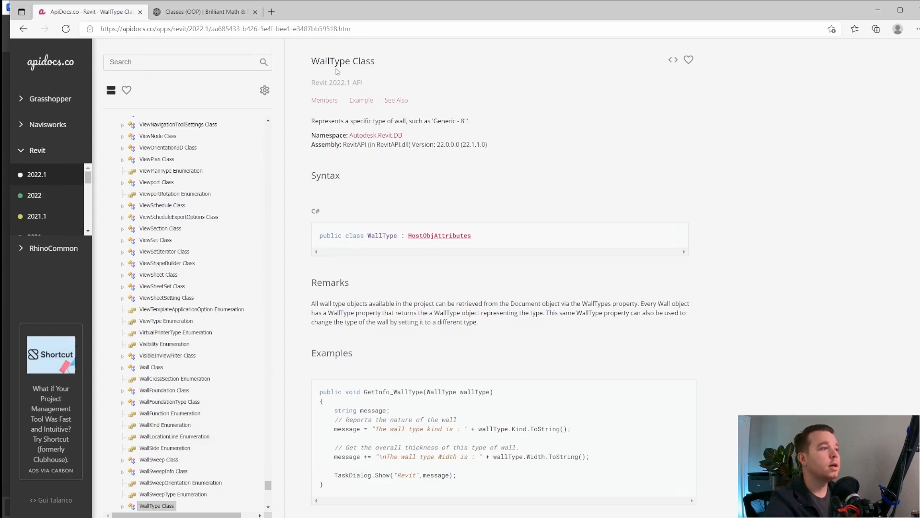
Highlight 'Class' in the WallType Class page title, then switch to the Brilliant classes article
{"action": "double_click", "coordinate": [363, 61]}
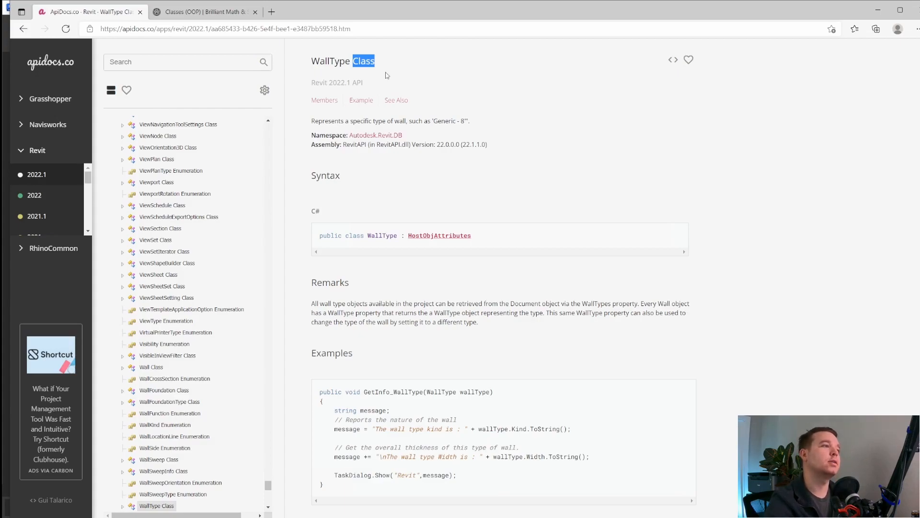
{"action": "mouse_move", "coordinate": [304, 244]}
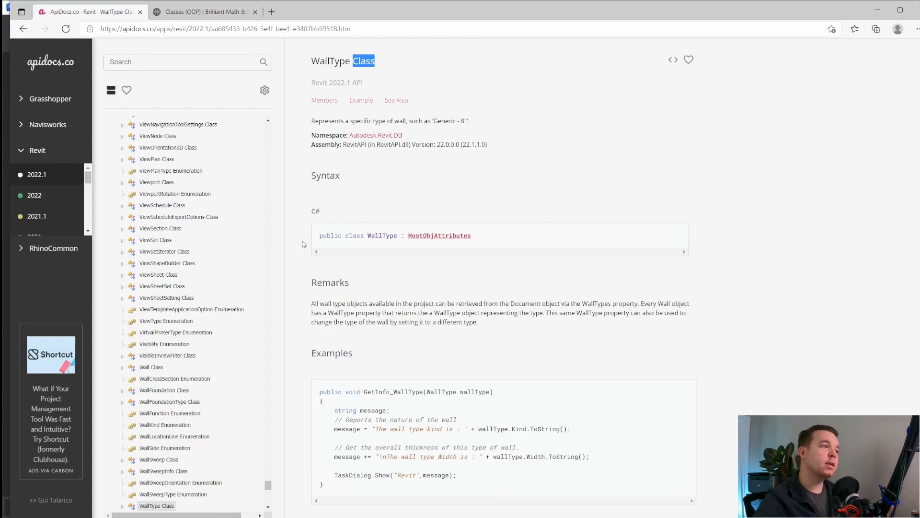
{"action": "left_click", "coordinate": [202, 11]}
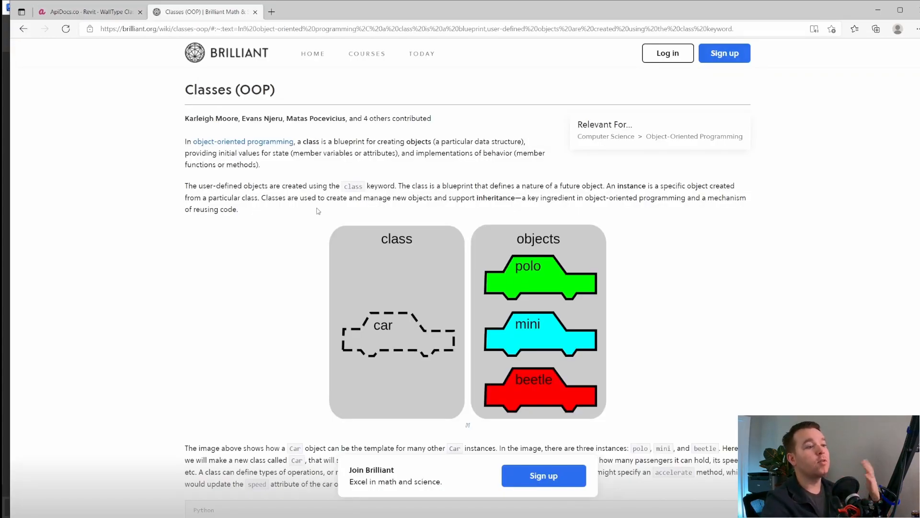
{"action": "mouse_move", "coordinate": [378, 287]}
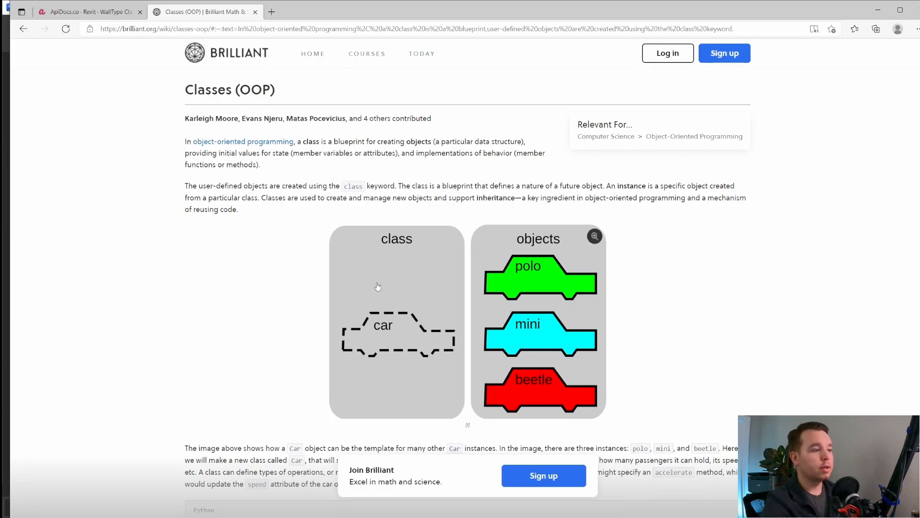
{"action": "mouse_move", "coordinate": [343, 267]}
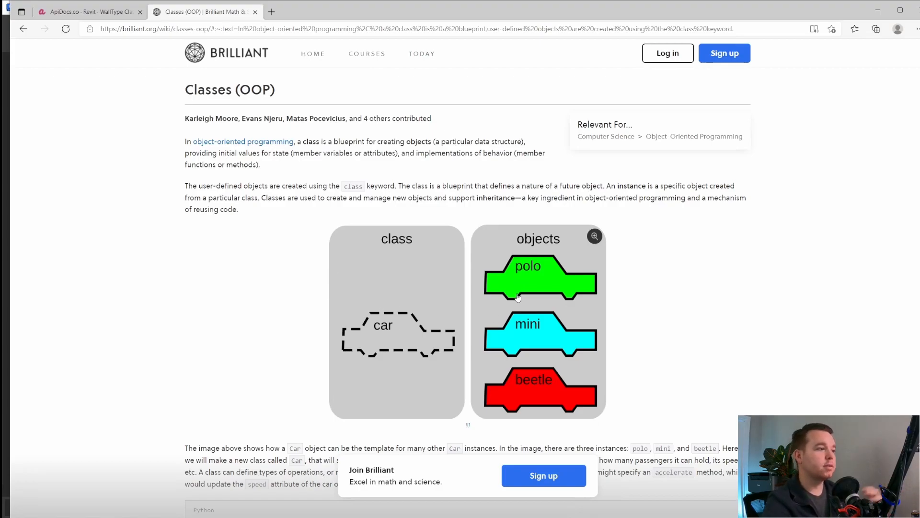
{"action": "mouse_move", "coordinate": [487, 299]}
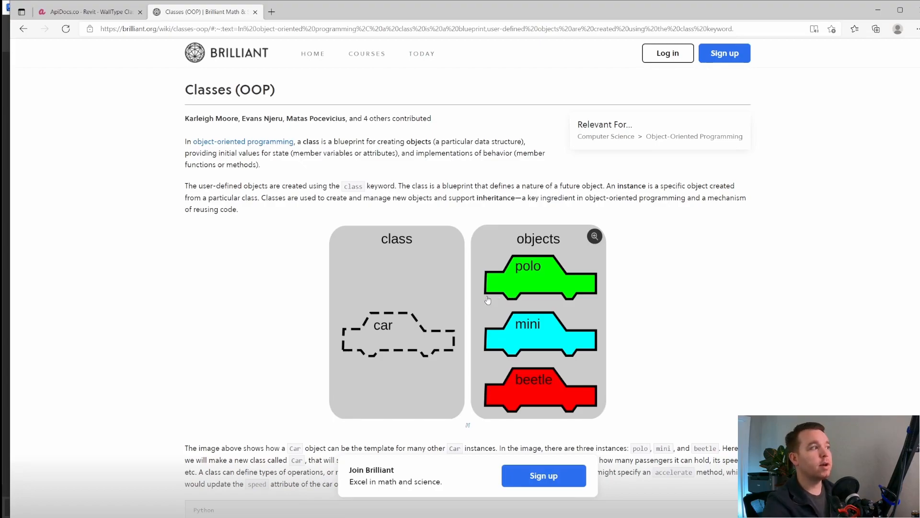
{"action": "mouse_move", "coordinate": [404, 268]}
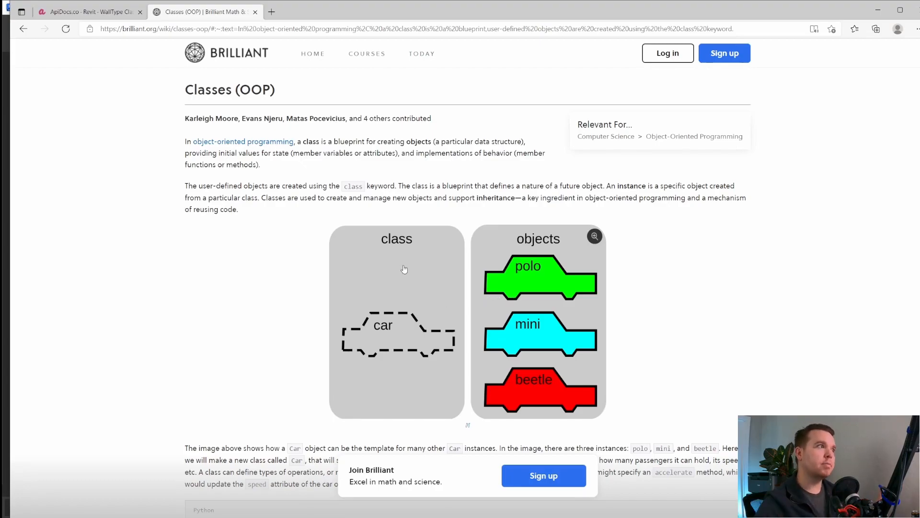
Return to the WallType Class documentation and bring up options for the HostObjAttributes link
{"action": "left_click", "coordinate": [89, 11]}
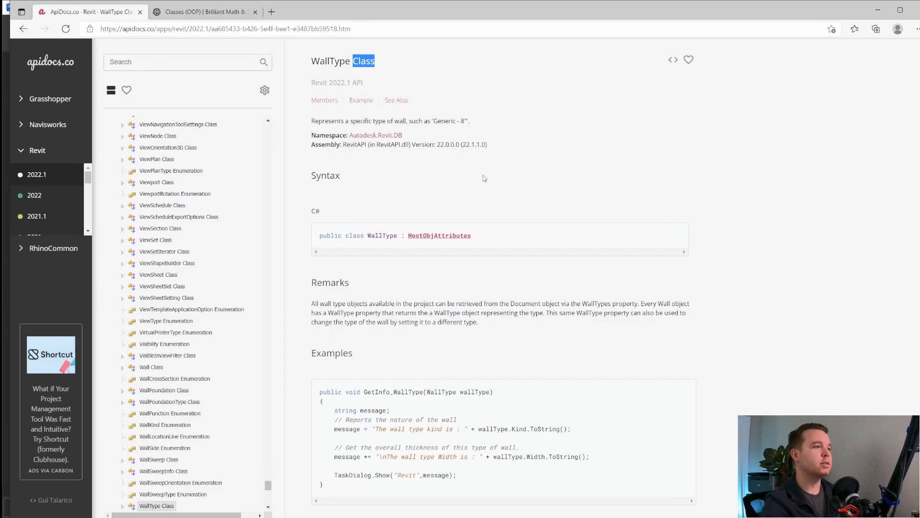
{"action": "mouse_move", "coordinate": [437, 191]}
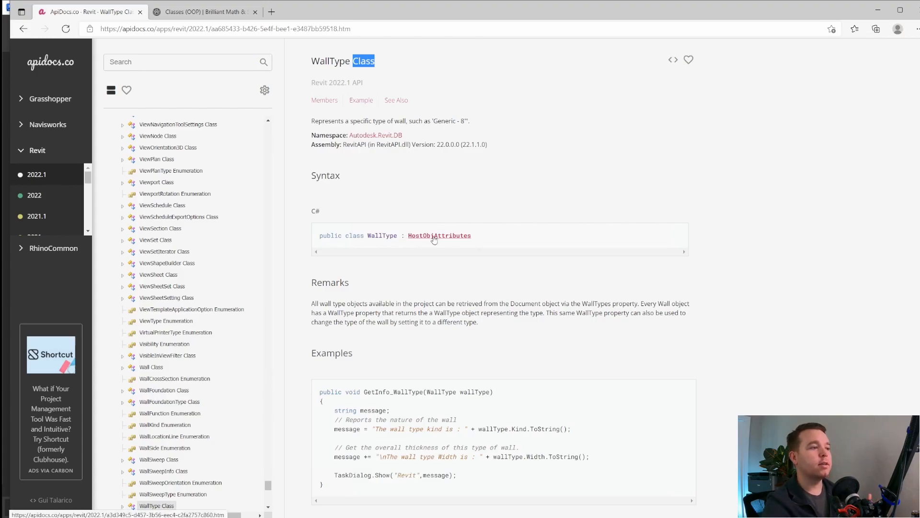
{"action": "right_click", "coordinate": [439, 235]}
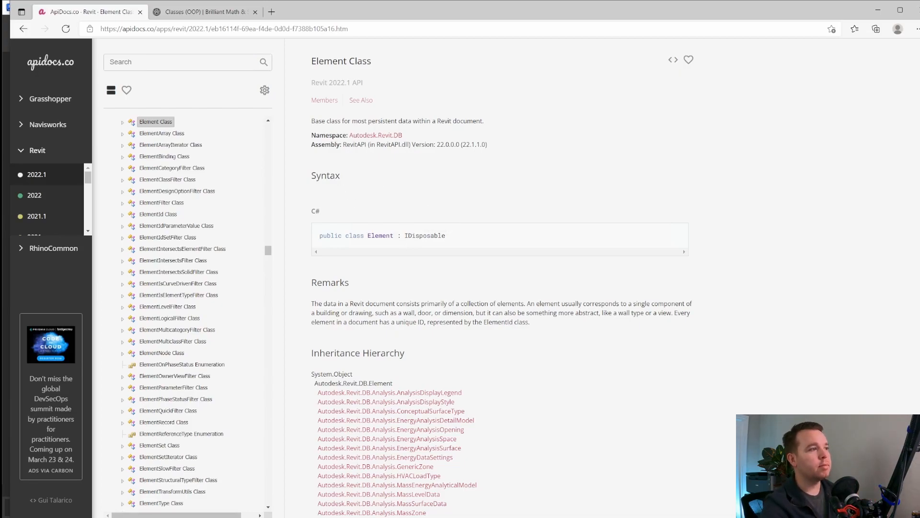
{"action": "mouse_move", "coordinate": [425, 217]}
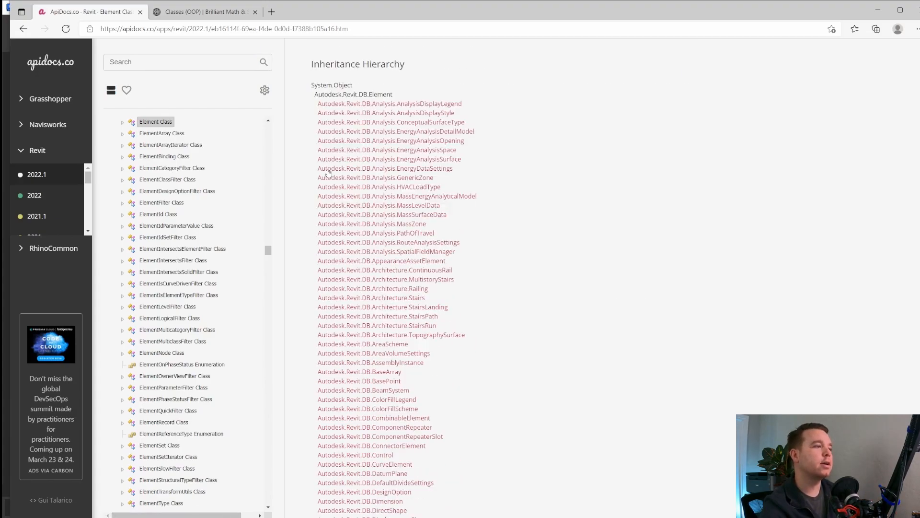
Scroll down through the Element Class inheritance hierarchy list
{"action": "scroll", "scroll_direction": "down", "scroll_amount": 3}
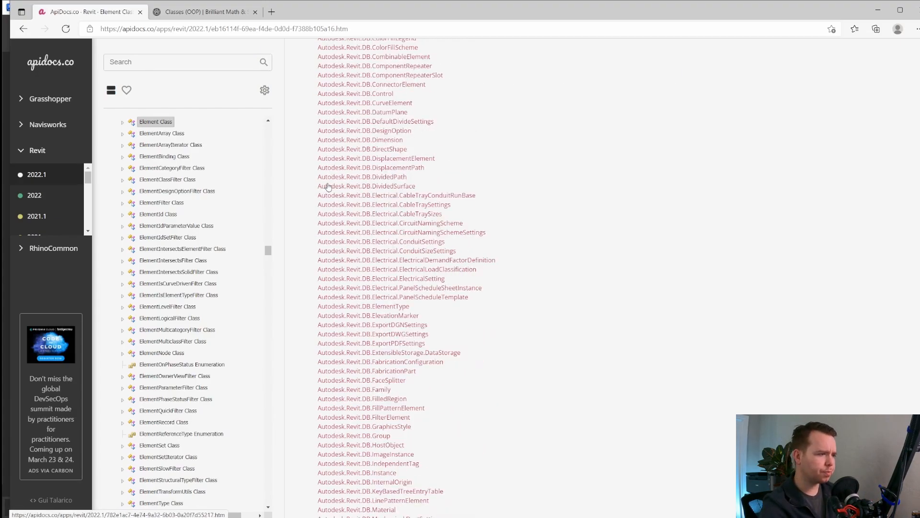
{"action": "scroll", "scroll_direction": "down", "scroll_amount": 3}
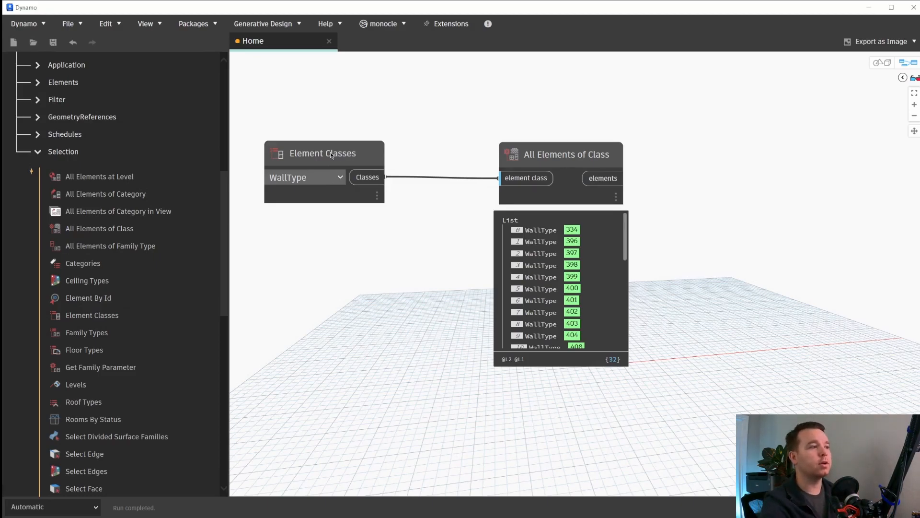
{"action": "mouse_move", "coordinate": [541, 171]}
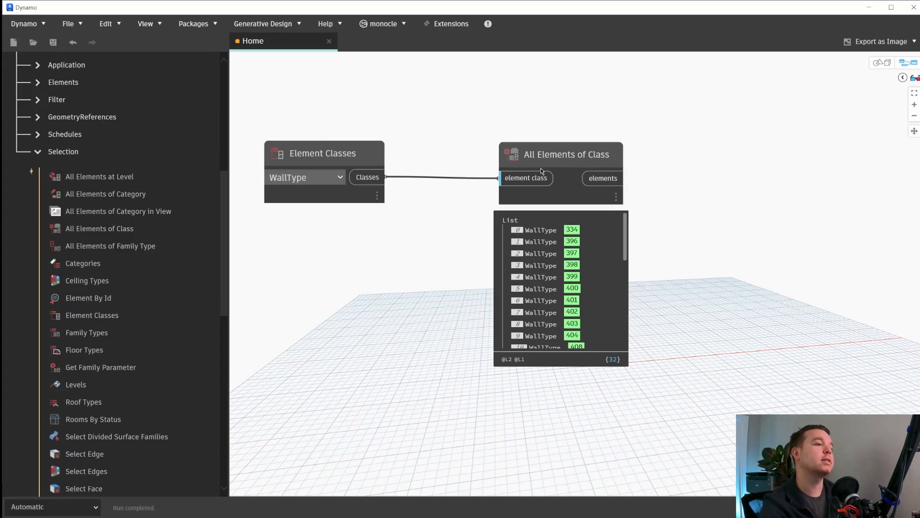
{"action": "mouse_move", "coordinate": [592, 167]}
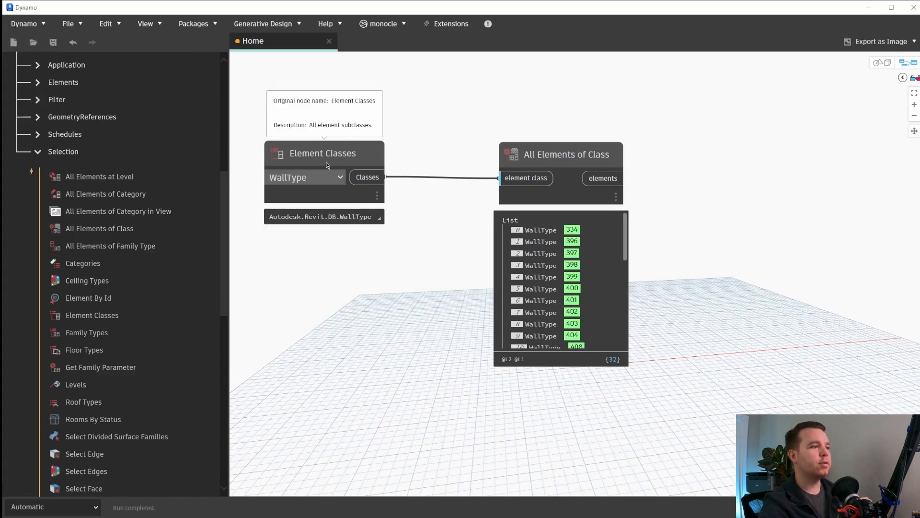
{"action": "mouse_move", "coordinate": [388, 171]}
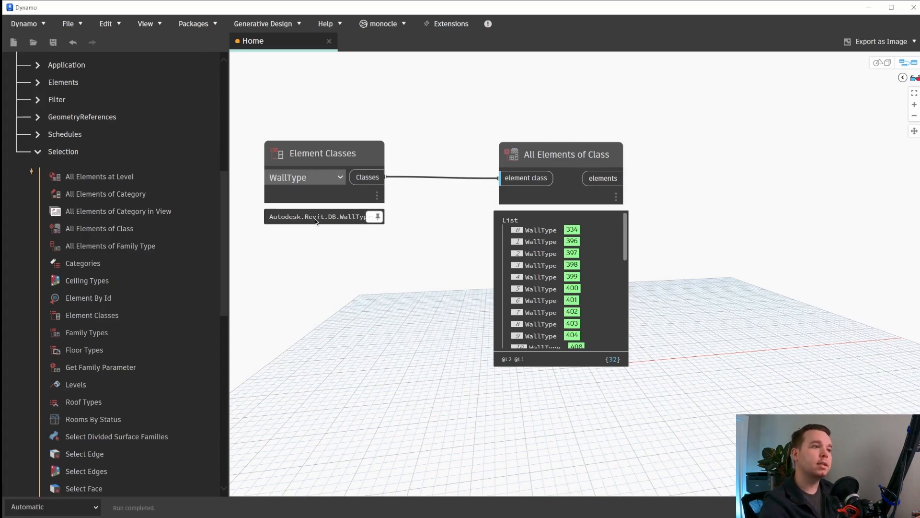
{"action": "mouse_move", "coordinate": [315, 221]}
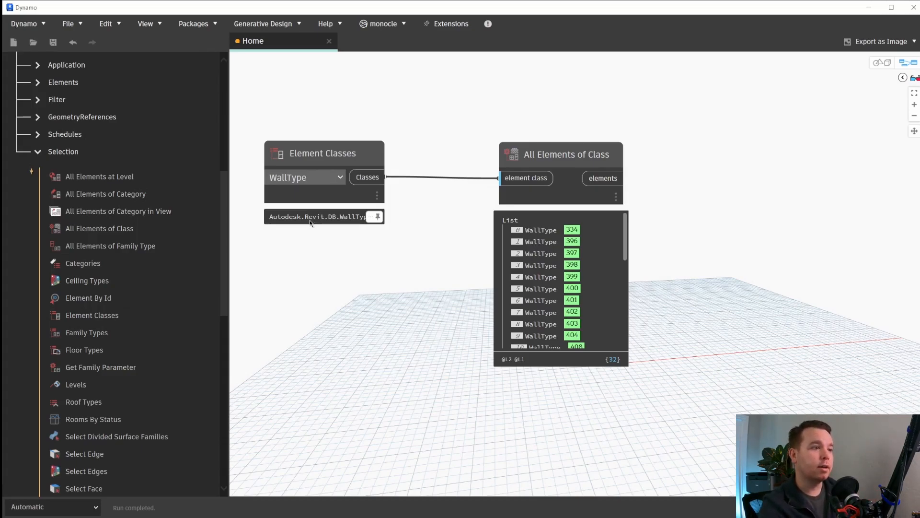
Pin the WallType output preview and drag All Elements of Class beside Element Classes
{"action": "left_click", "coordinate": [323, 153]}
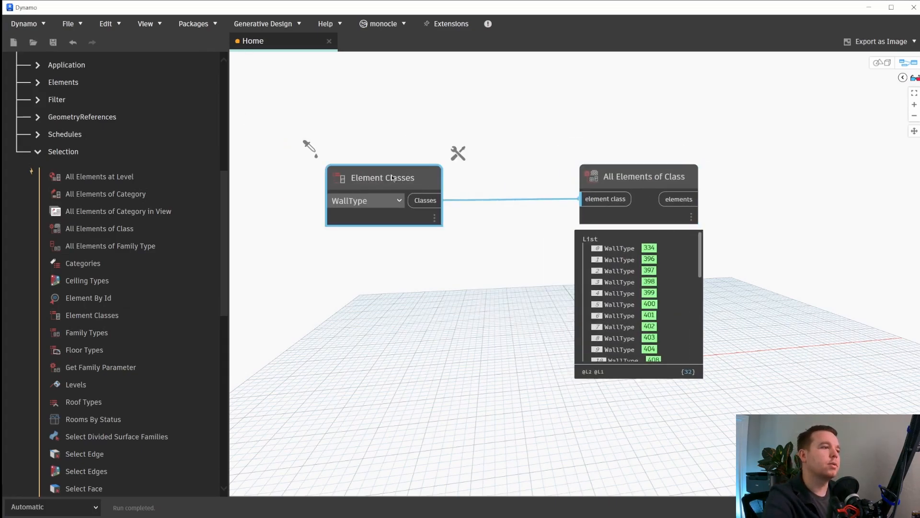
{"action": "mouse_move", "coordinate": [383, 177]}
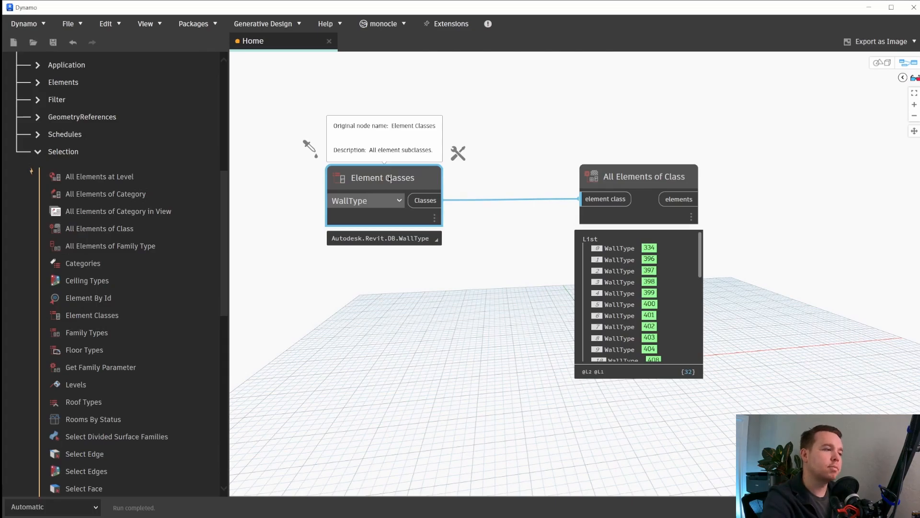
{"action": "mouse_move", "coordinate": [429, 237]}
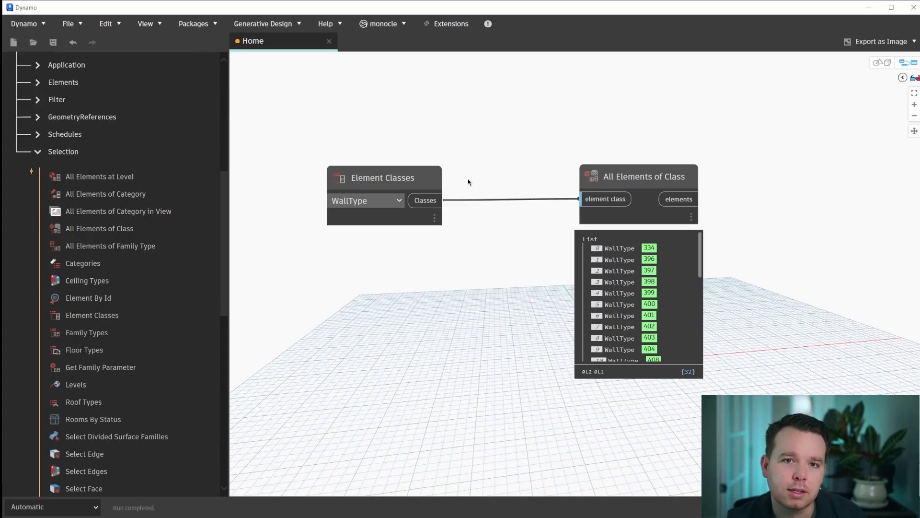
{"action": "left_click_drag", "start_coordinate": [645, 177], "coordinate": [535, 216]}
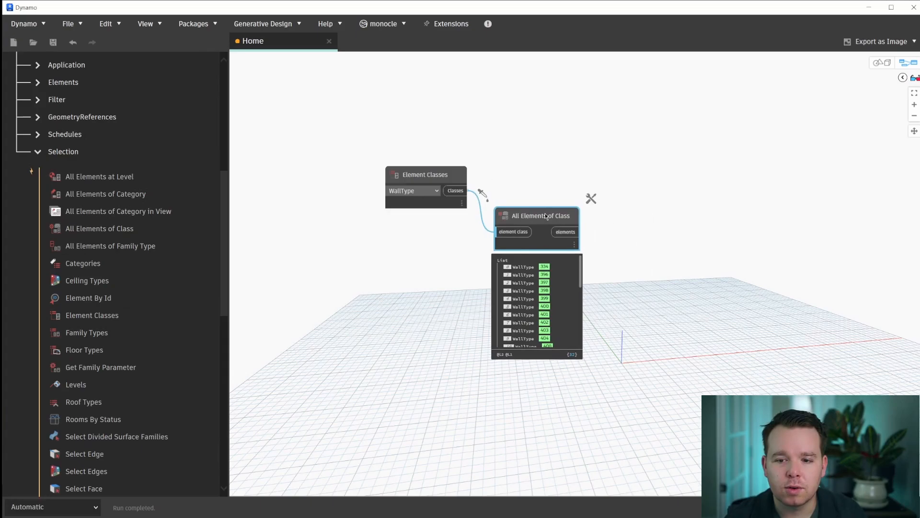